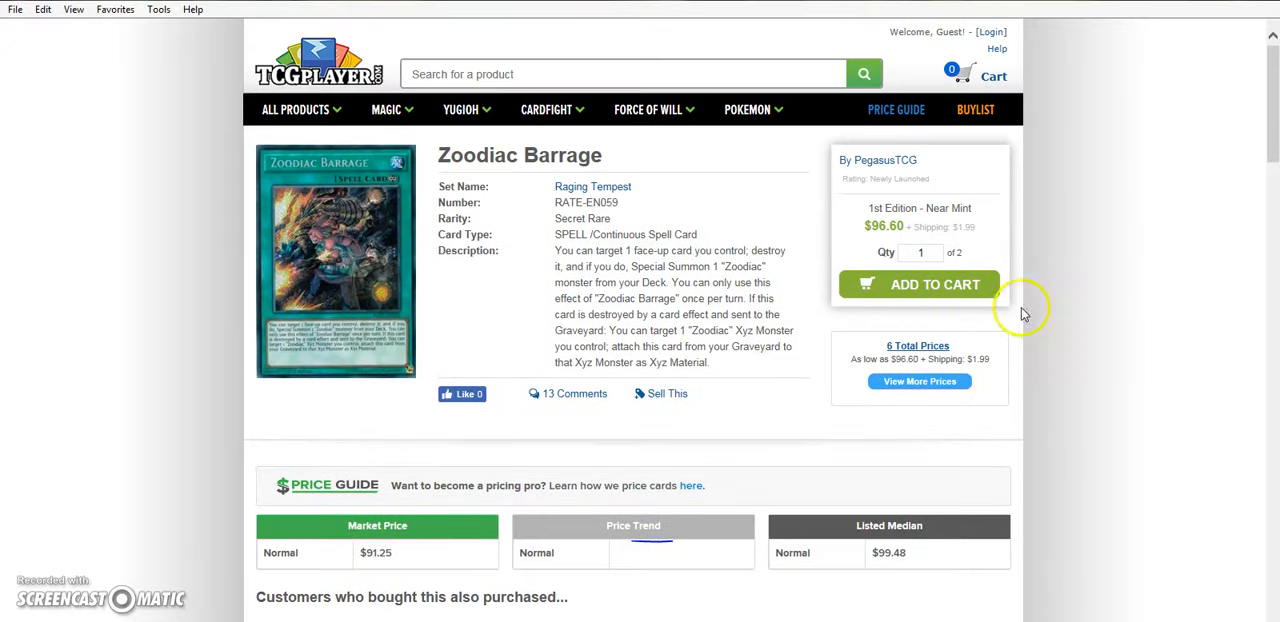
mouse_move(575, 278)
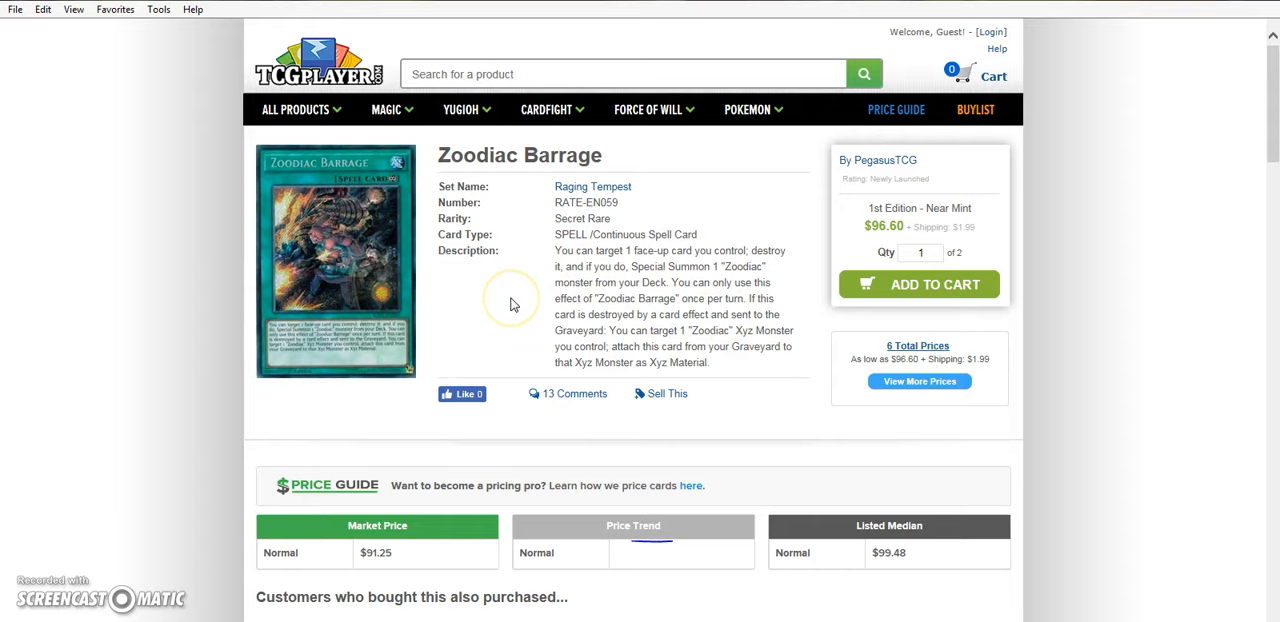
Scroll to the six Zoodiac Barrage seller listings priced $96.00 to $187.49
scroll(down, 3)
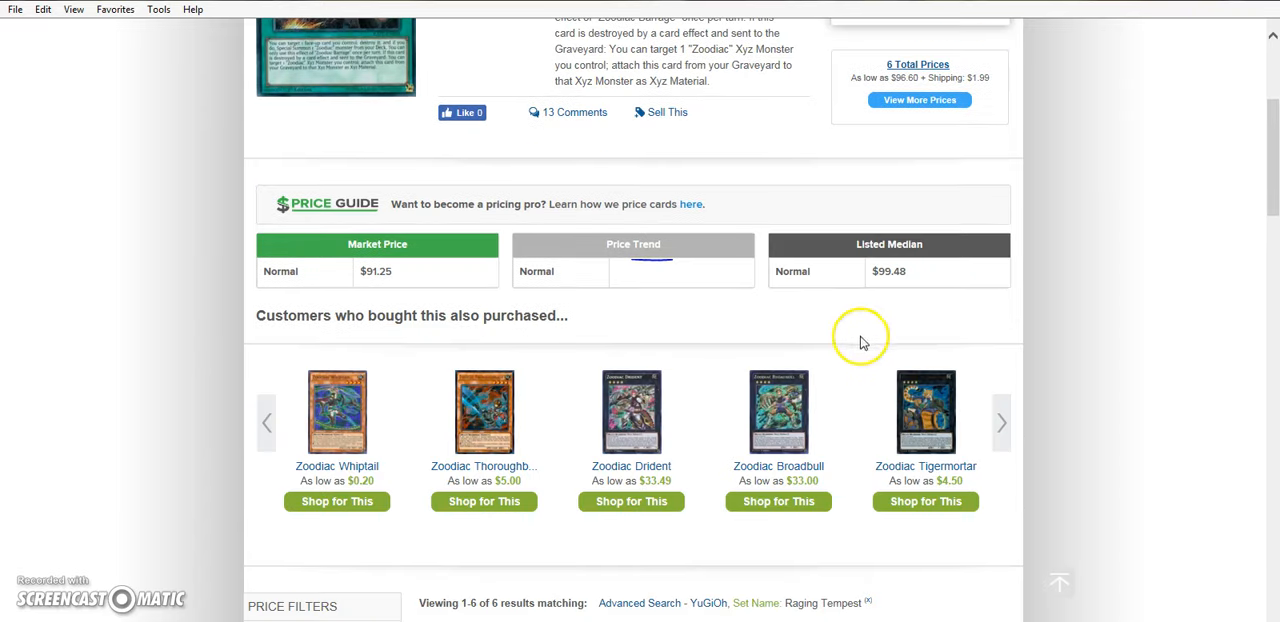
scroll(up, 3)
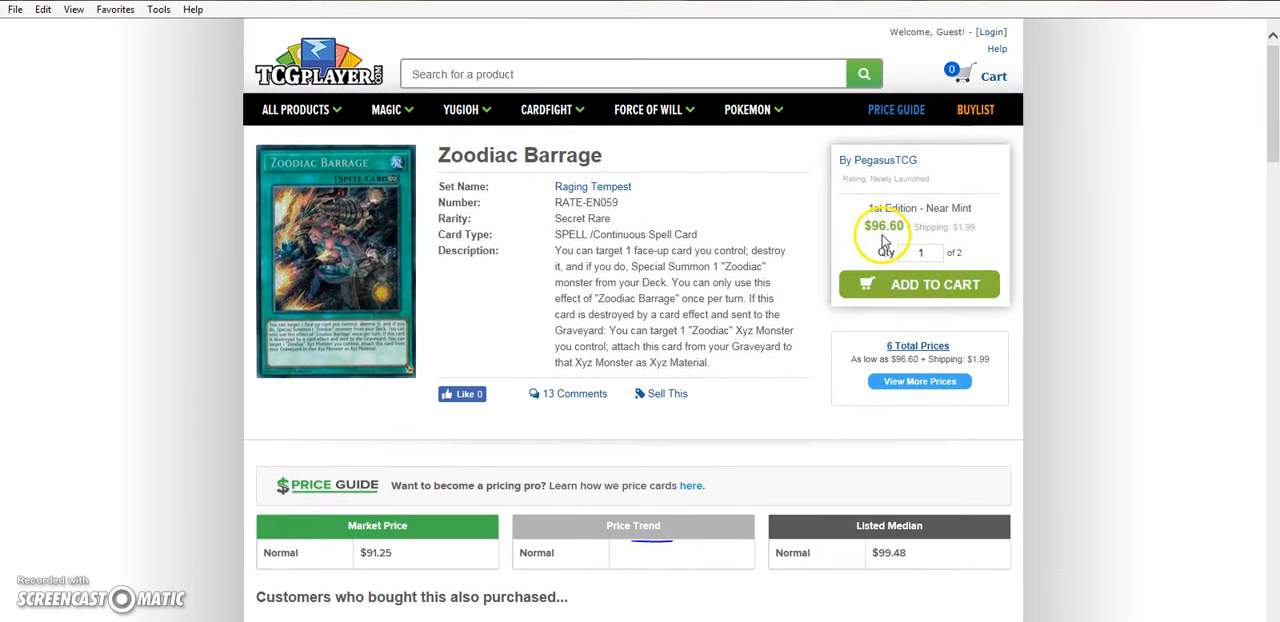
mouse_move(856, 246)
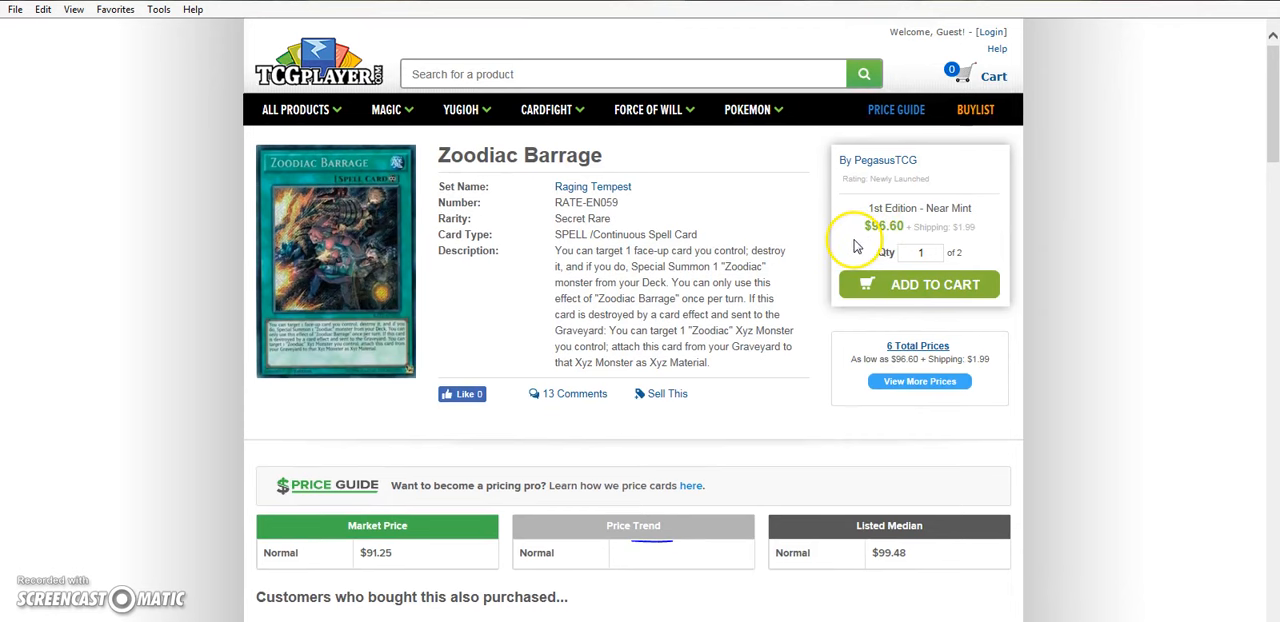
mouse_move(855, 248)
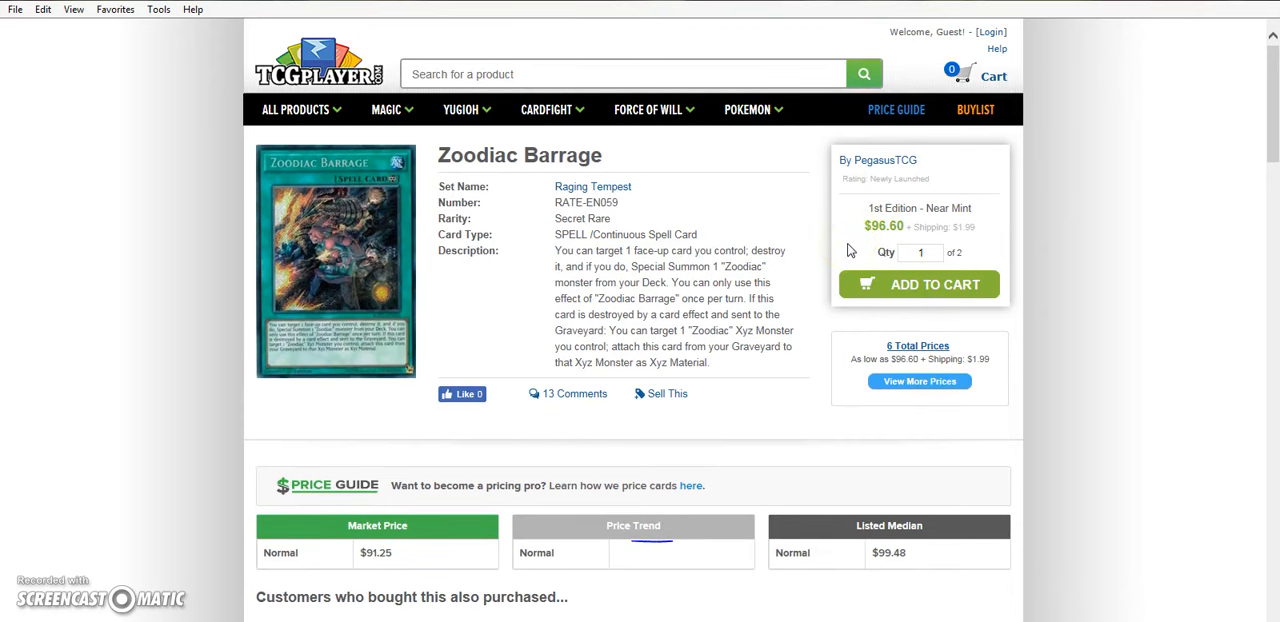
scroll(down, 3)
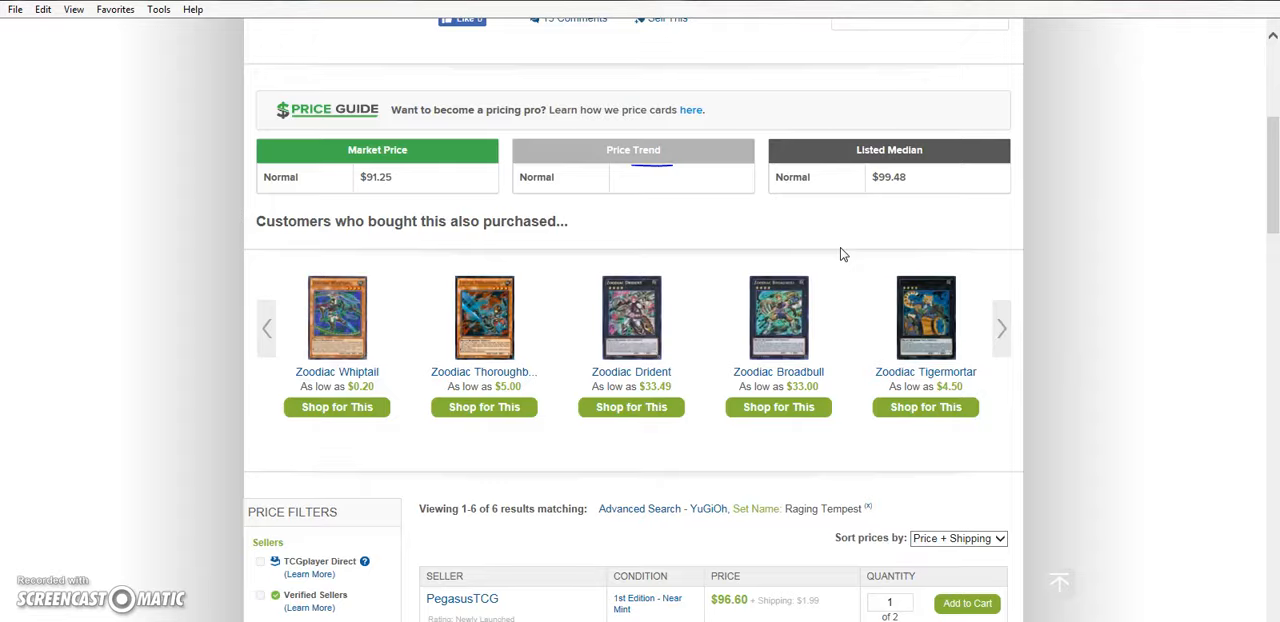
scroll(down, 3)
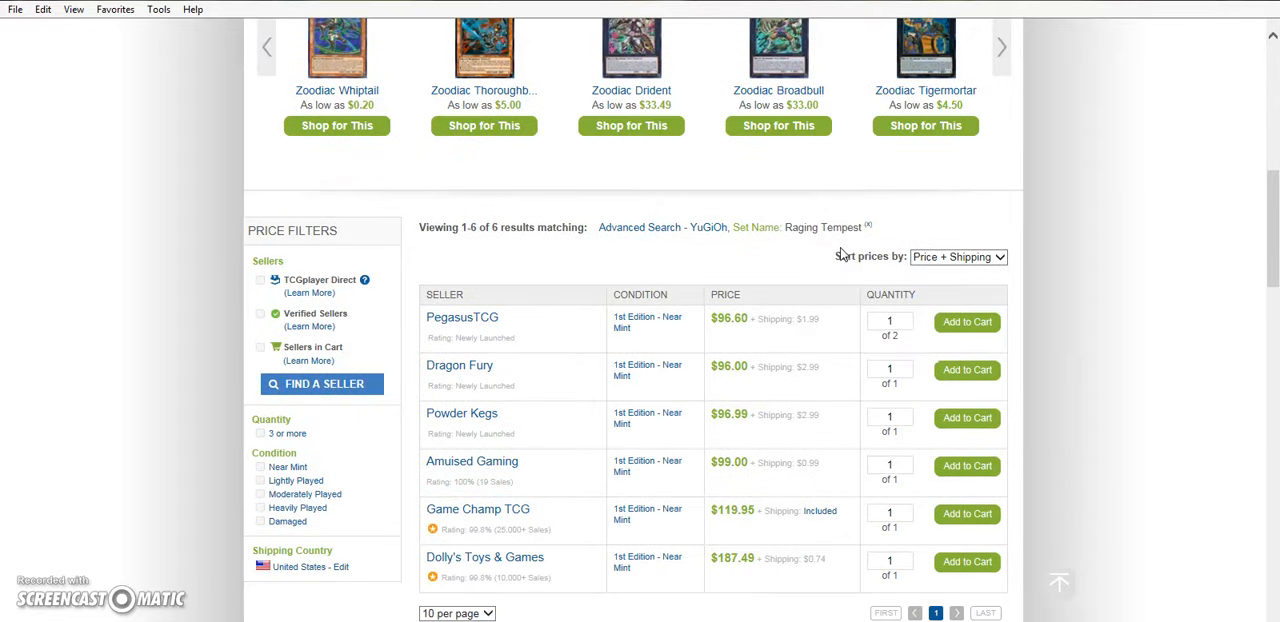
mouse_move(519, 480)
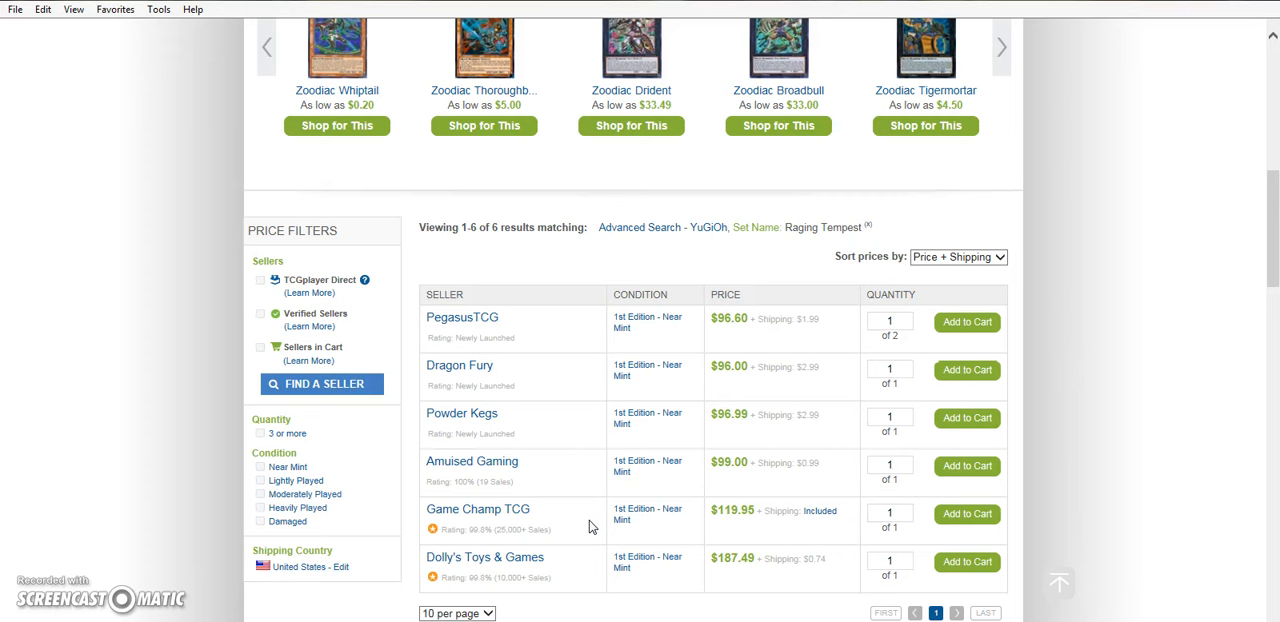
double_click(728, 462)
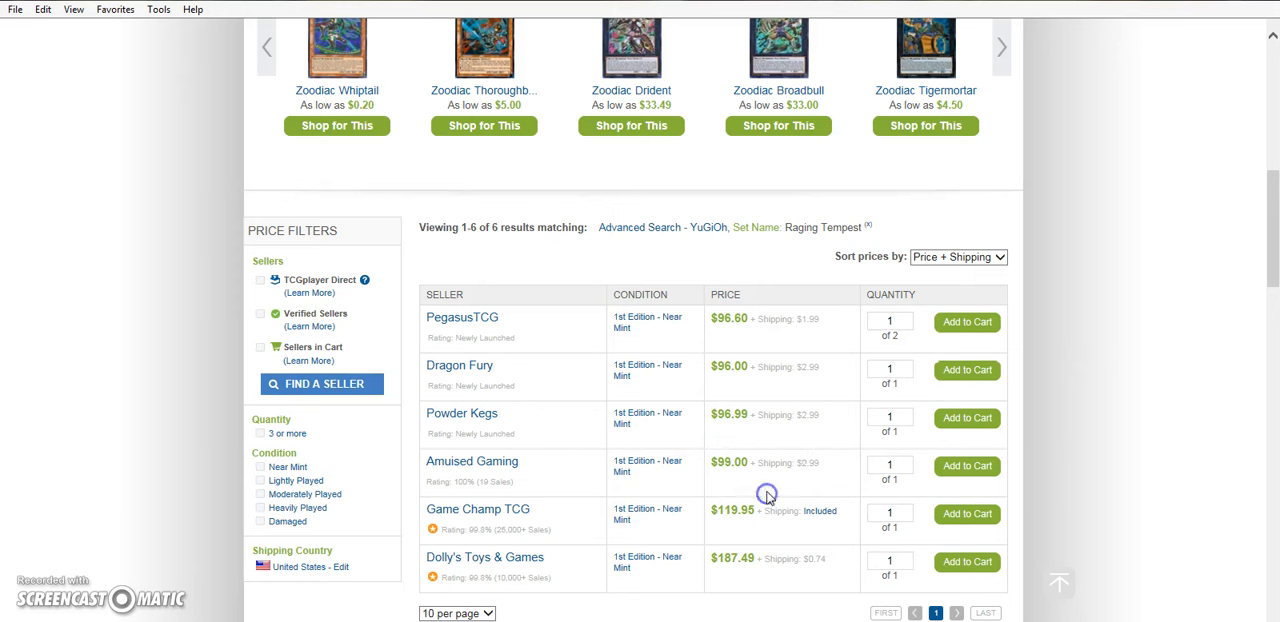
mouse_move(715, 495)
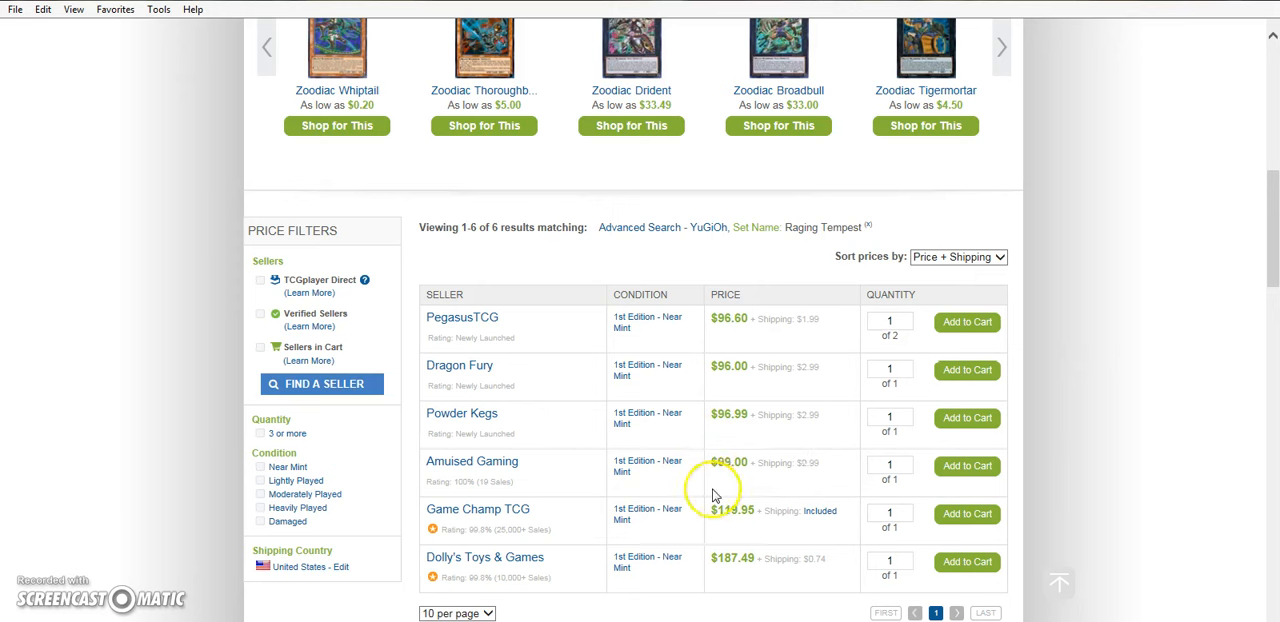
mouse_move(835, 468)
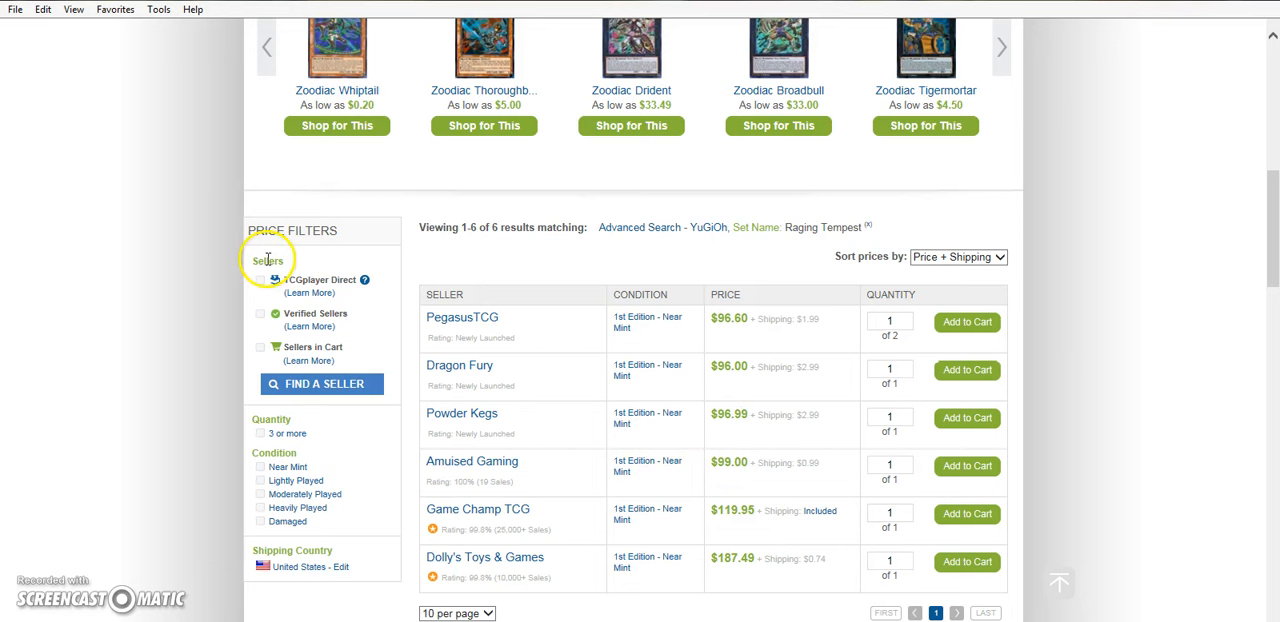
mouse_move(130, 285)
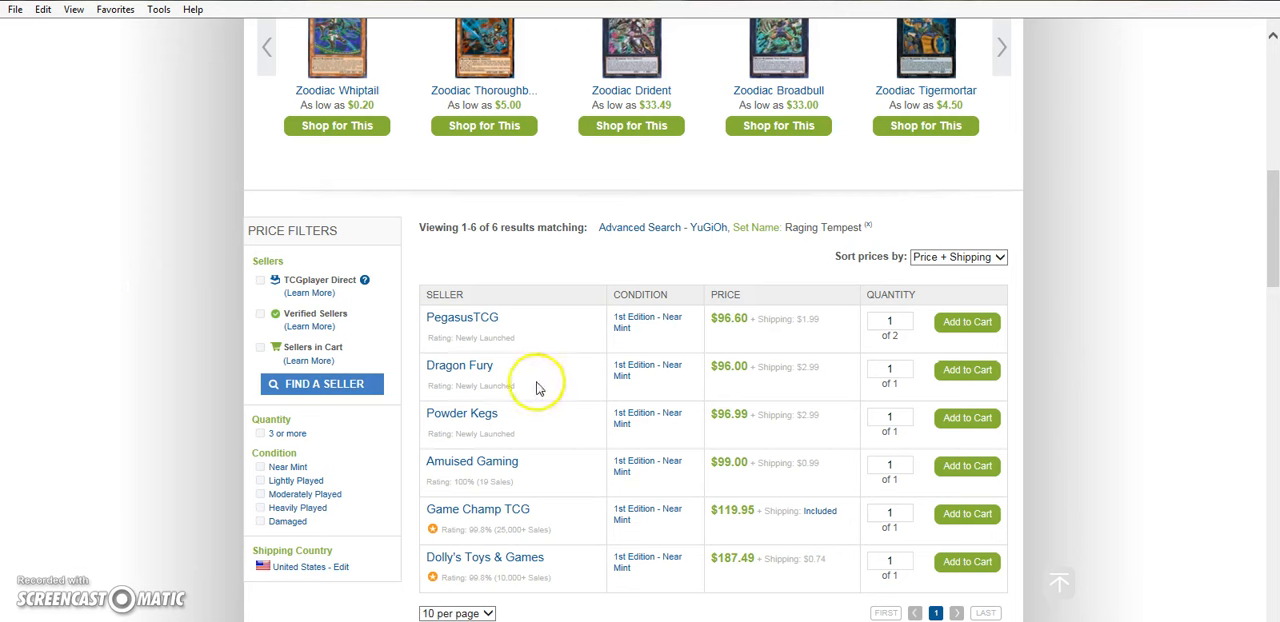
mouse_move(826, 320)
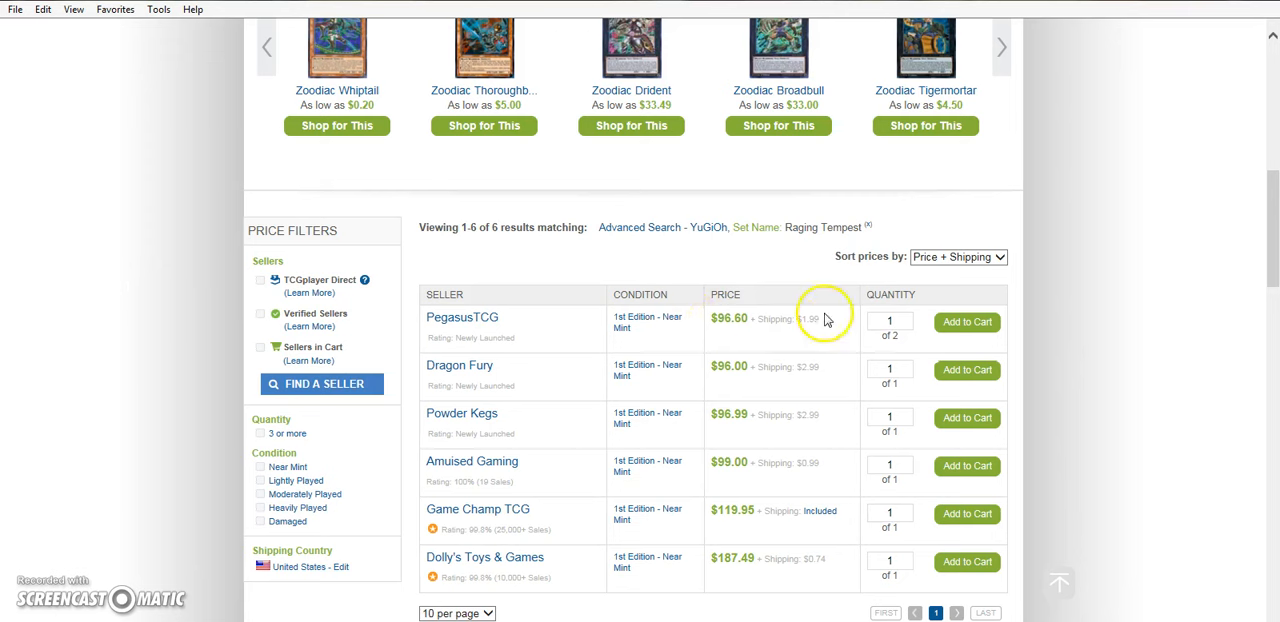
mouse_move(563, 518)
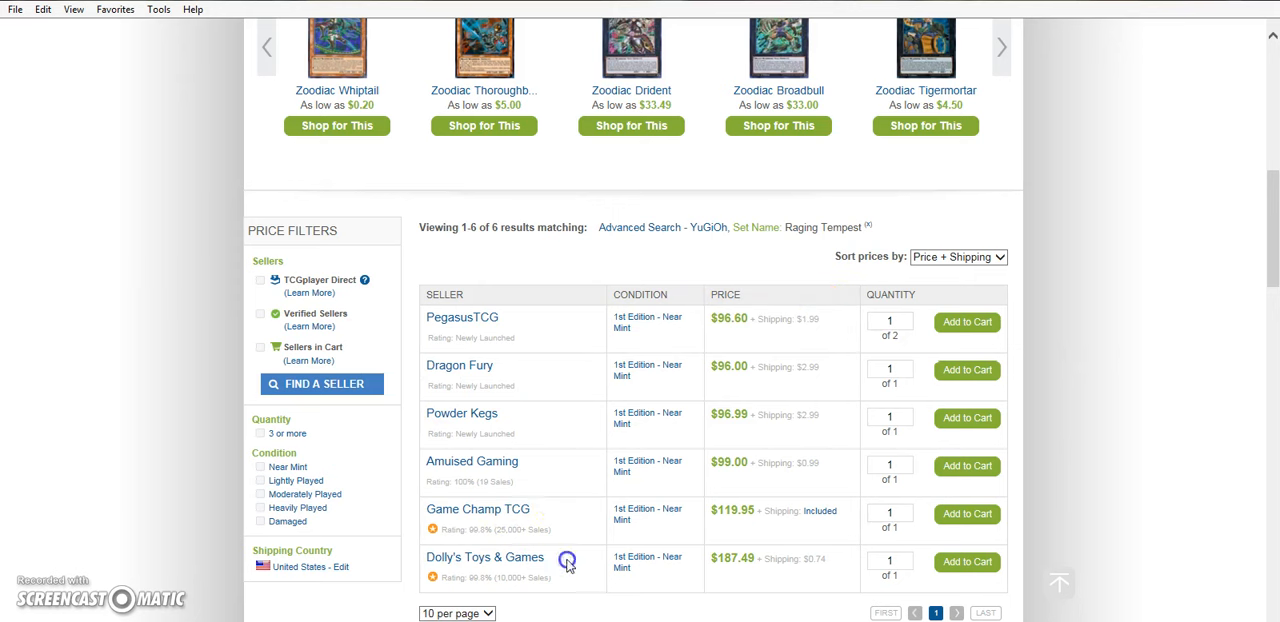
mouse_move(678, 605)
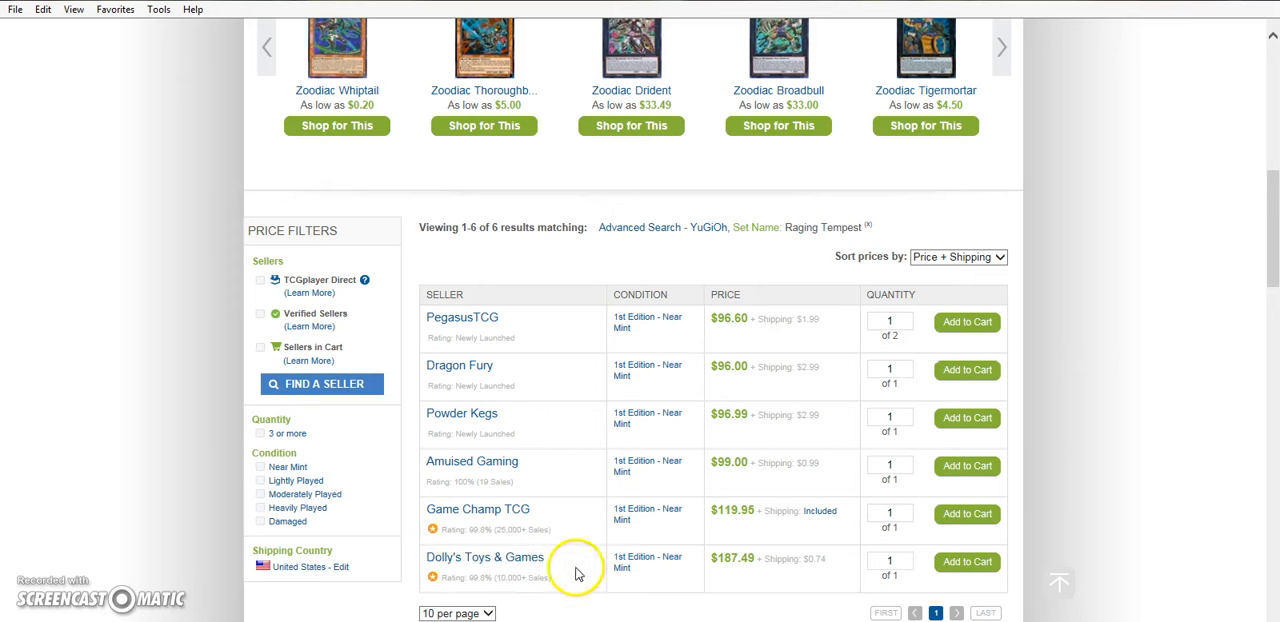
double_click(500, 557)
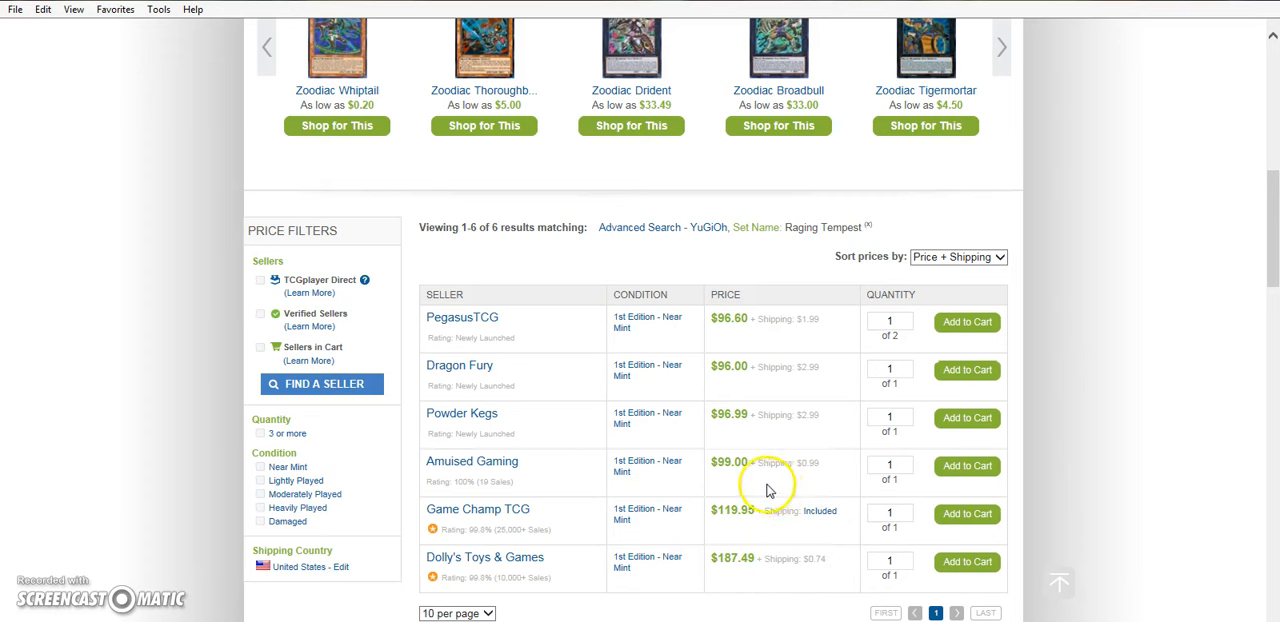
mouse_move(770, 463)
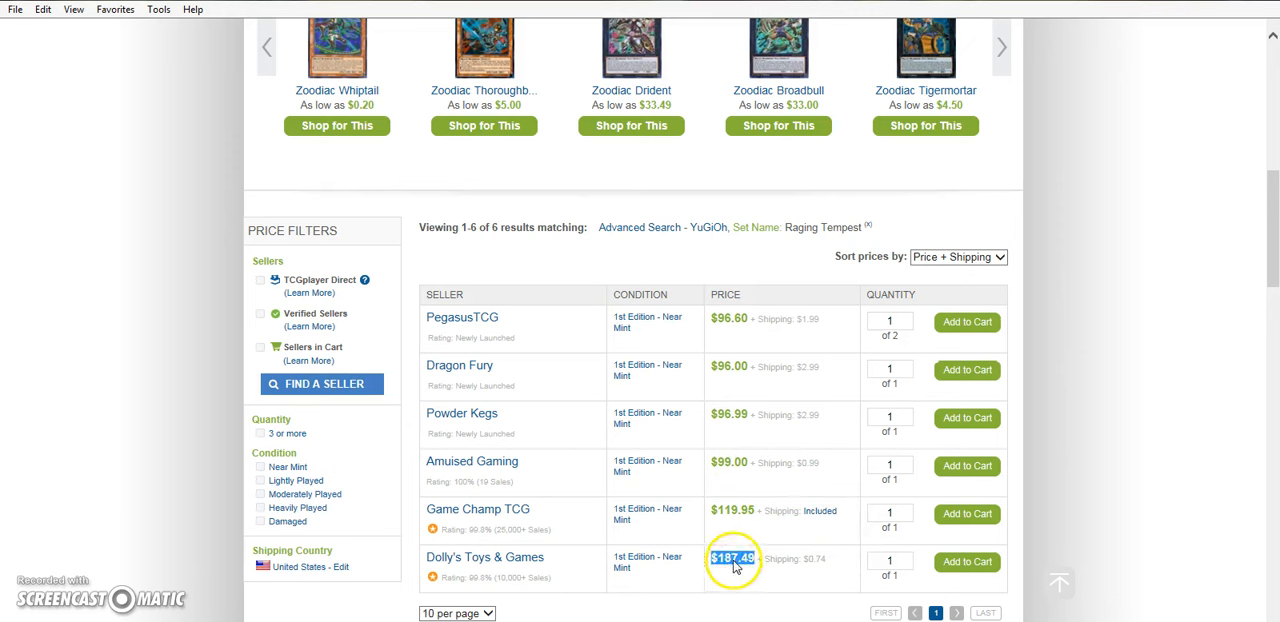
mouse_move(742, 498)
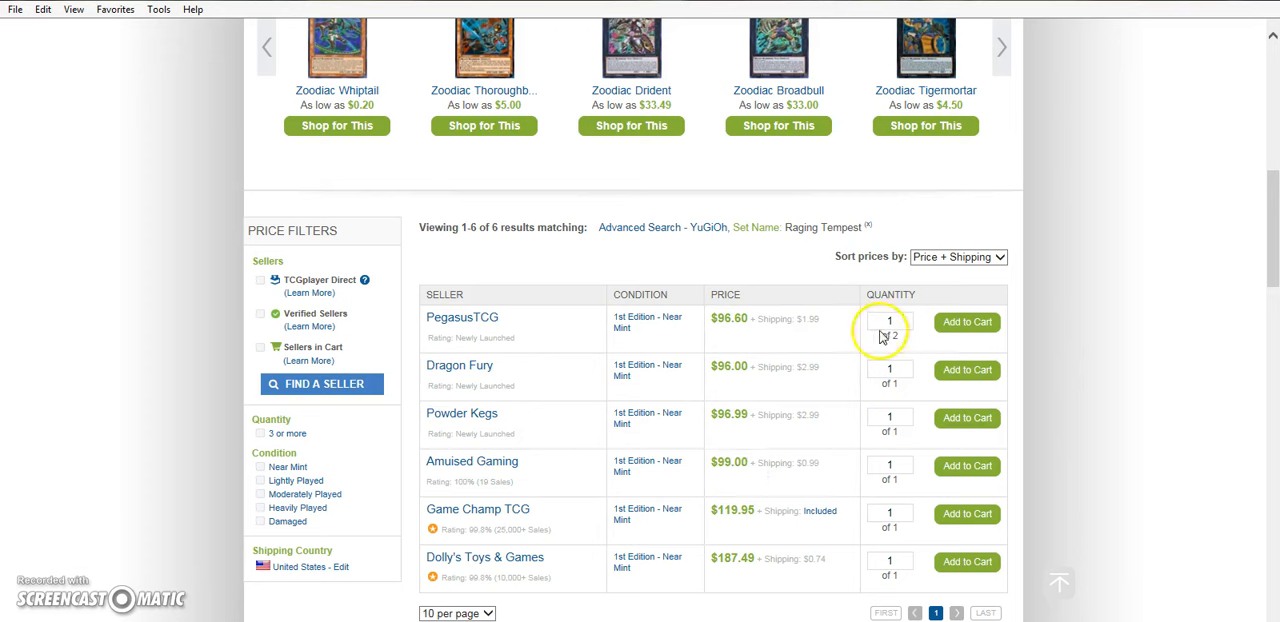
mouse_move(828, 323)
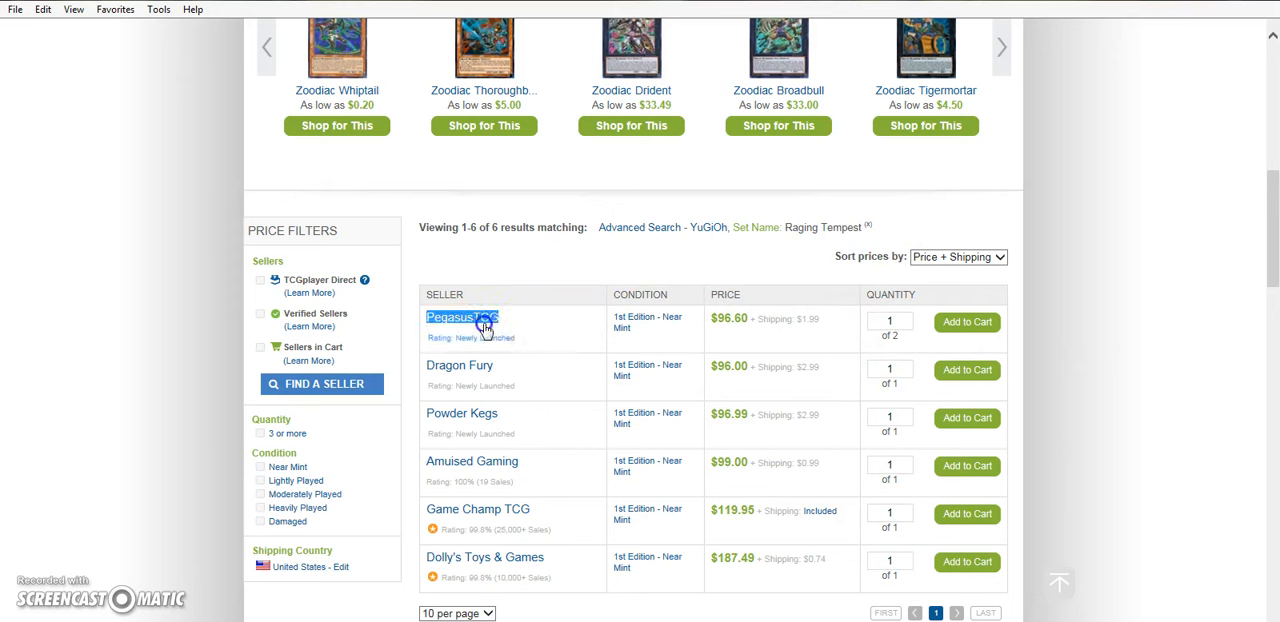
Browse PegasusTCG's seller profile and open its three-item storefront
right_click(462, 317)
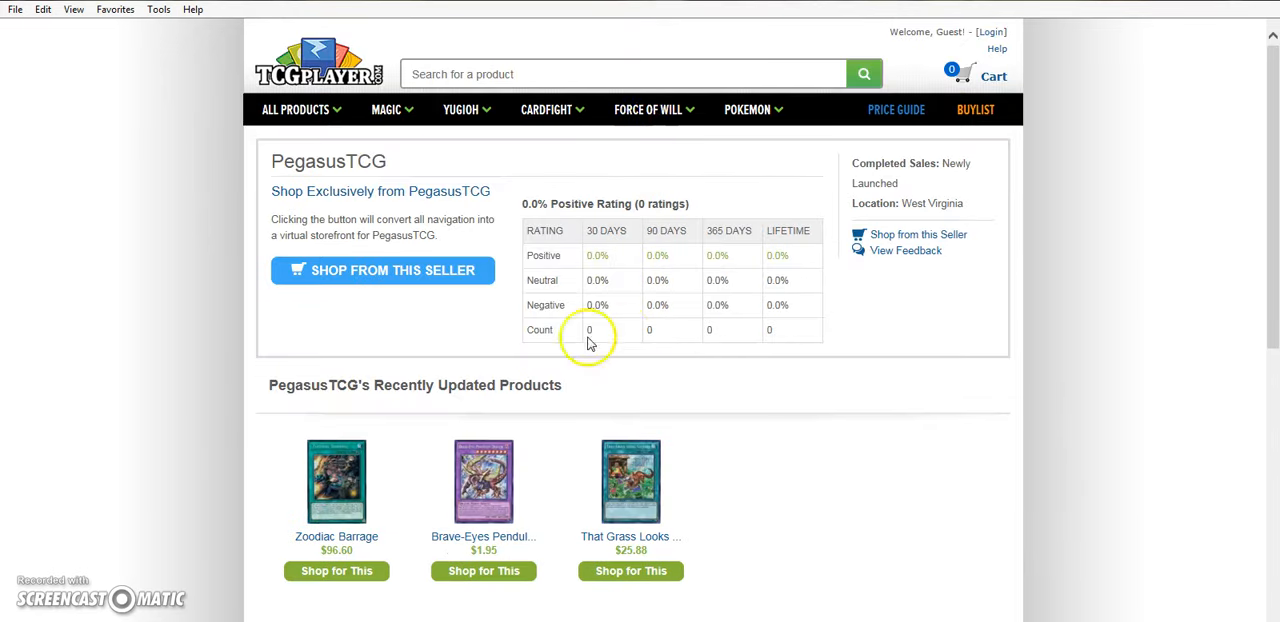
scroll(down, 3)
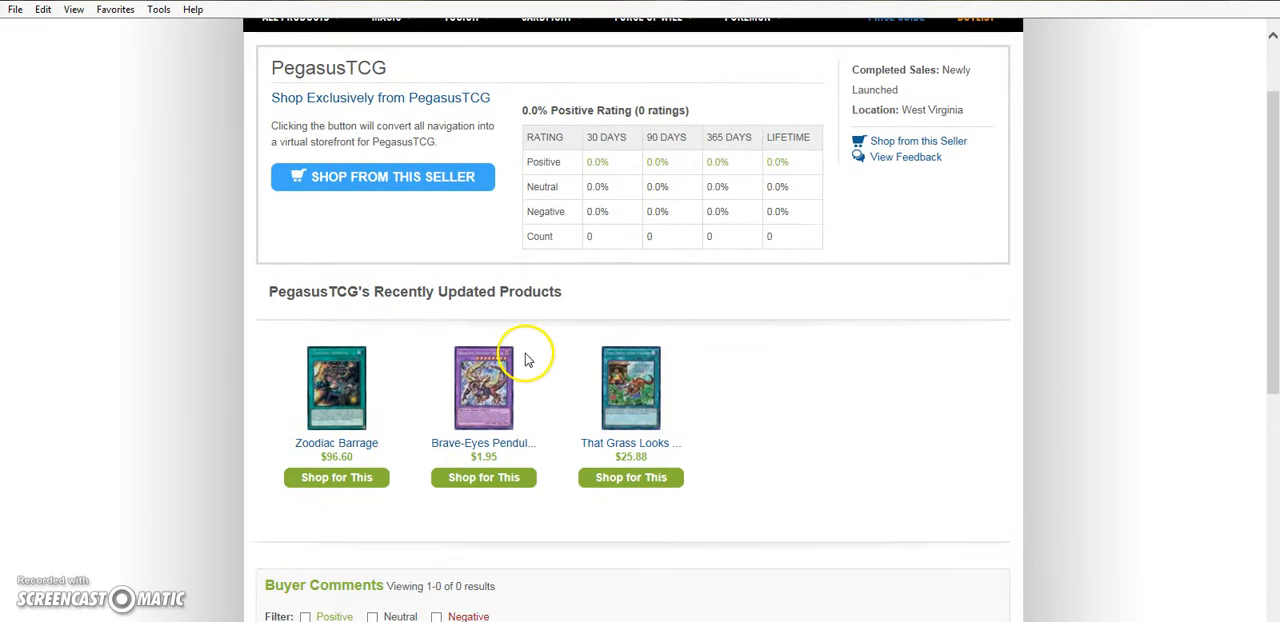
scroll(down, 3)
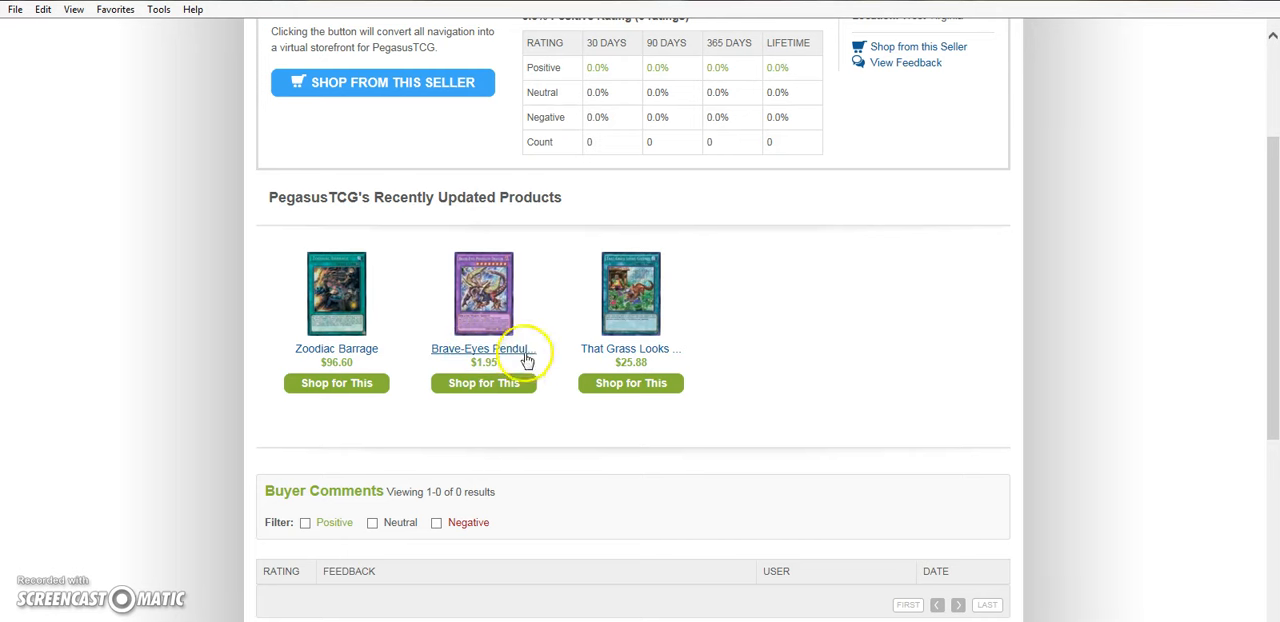
mouse_move(631, 300)
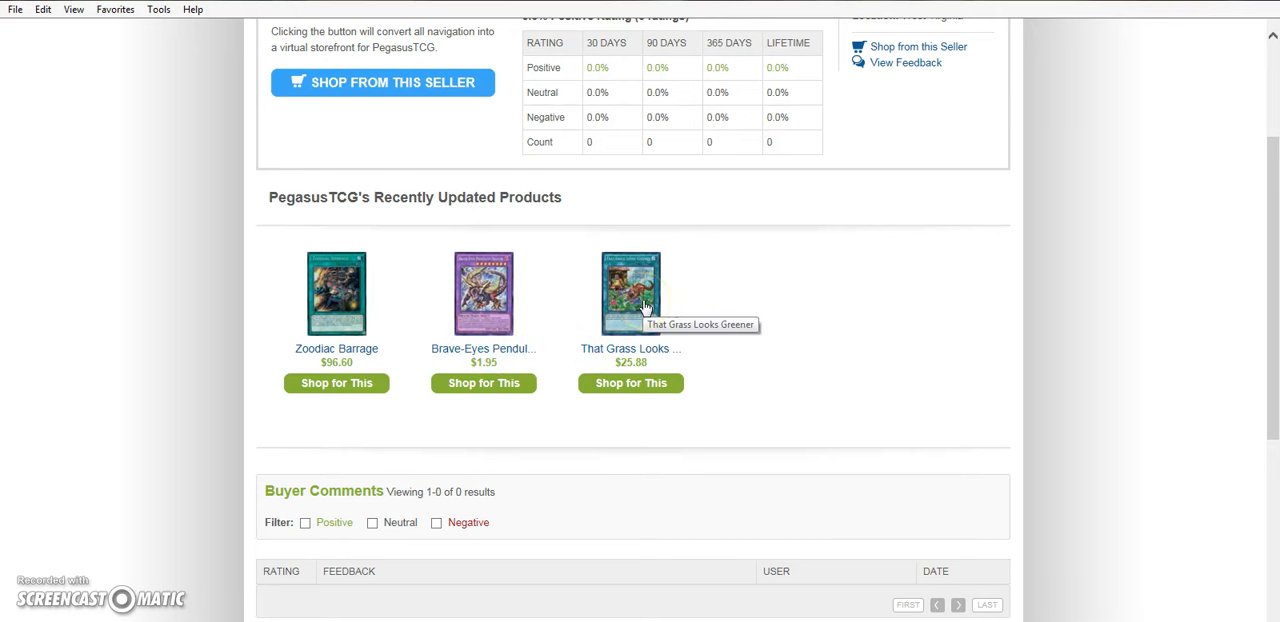
scroll(up, 3)
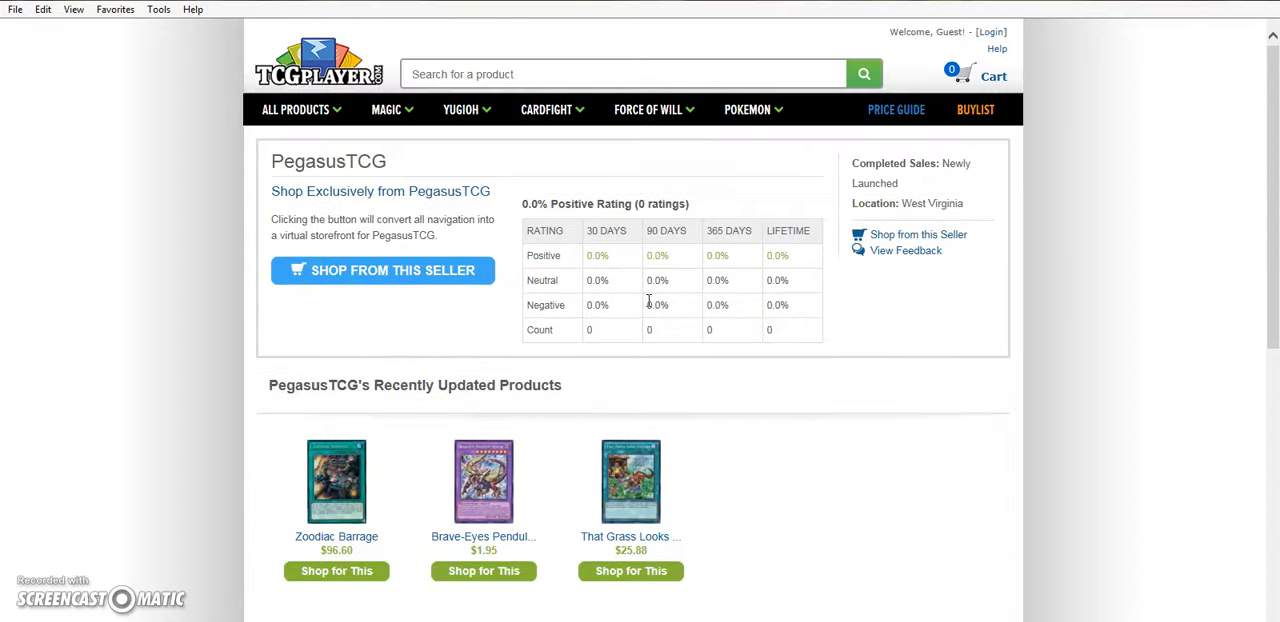
click(620, 73)
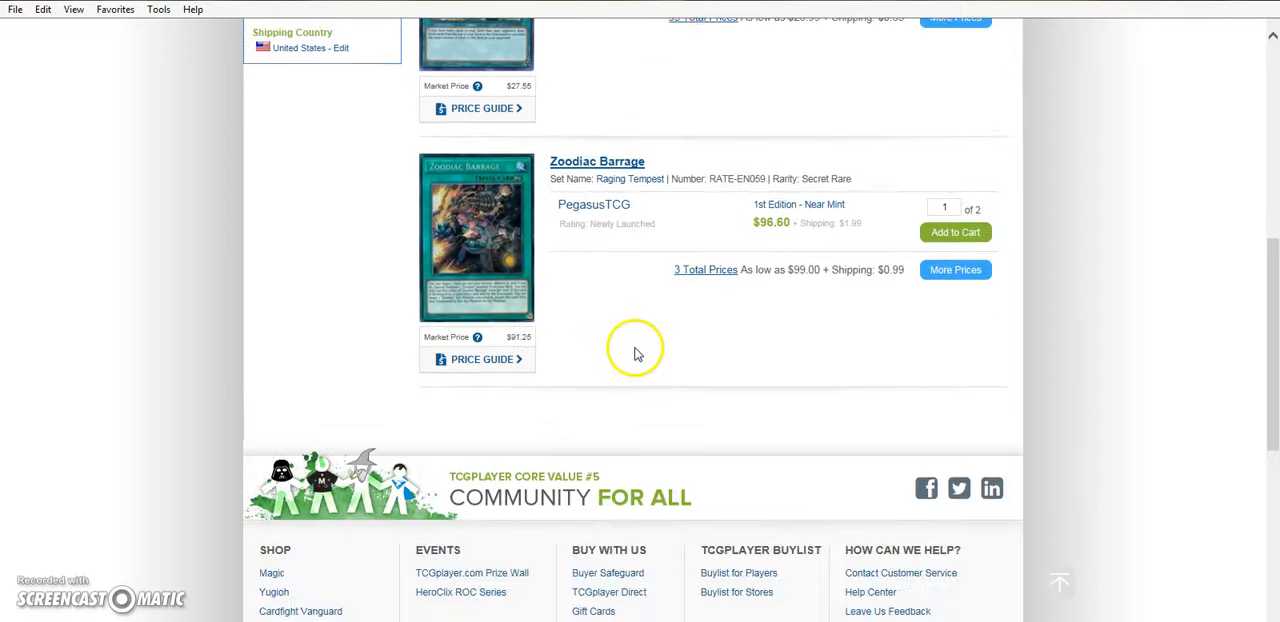
Return to Zoodiac Barrage's full six-seller listings via More Prices
scroll(up, 3)
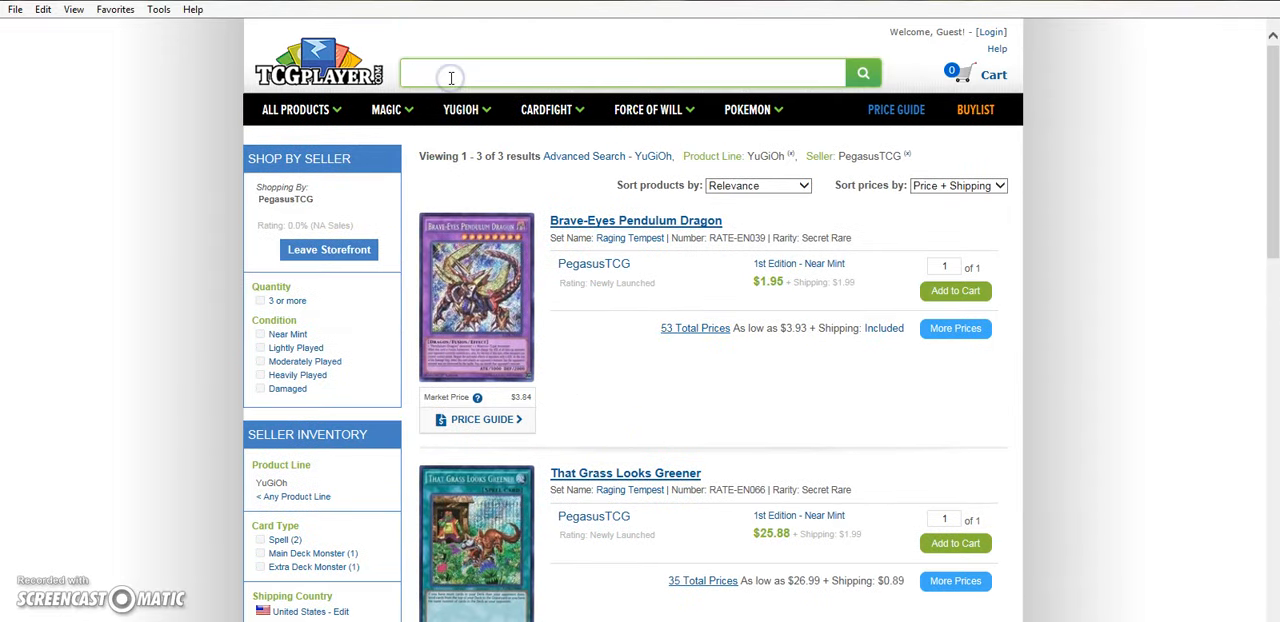
text(anti)
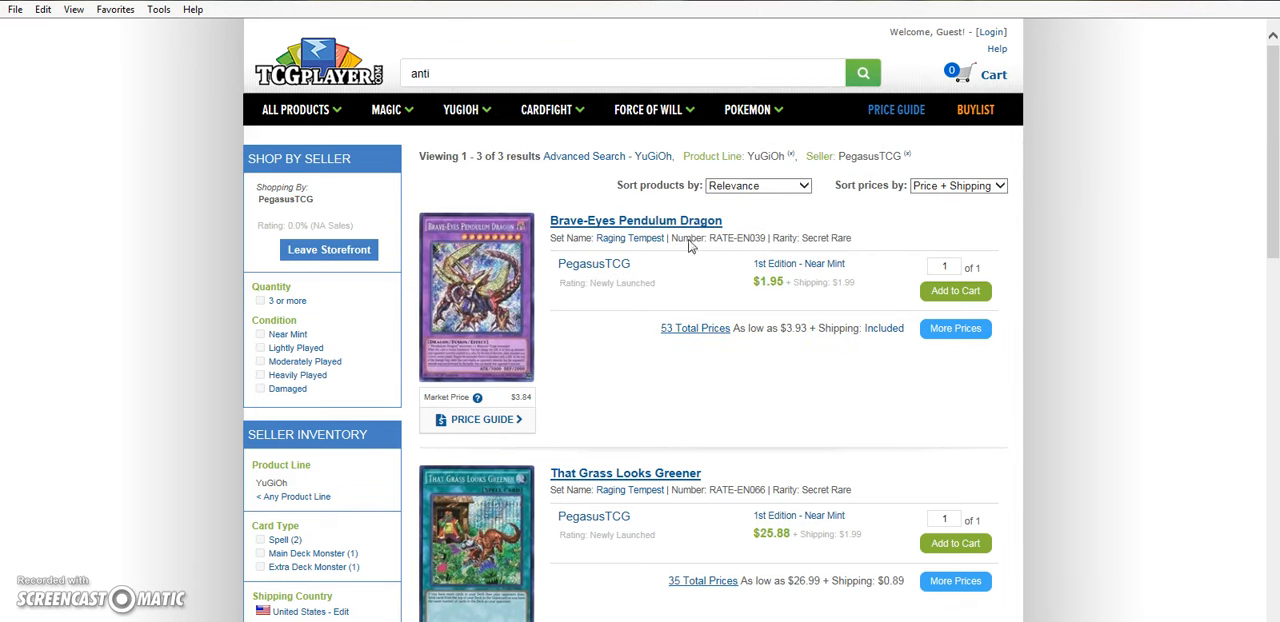
click(862, 73)
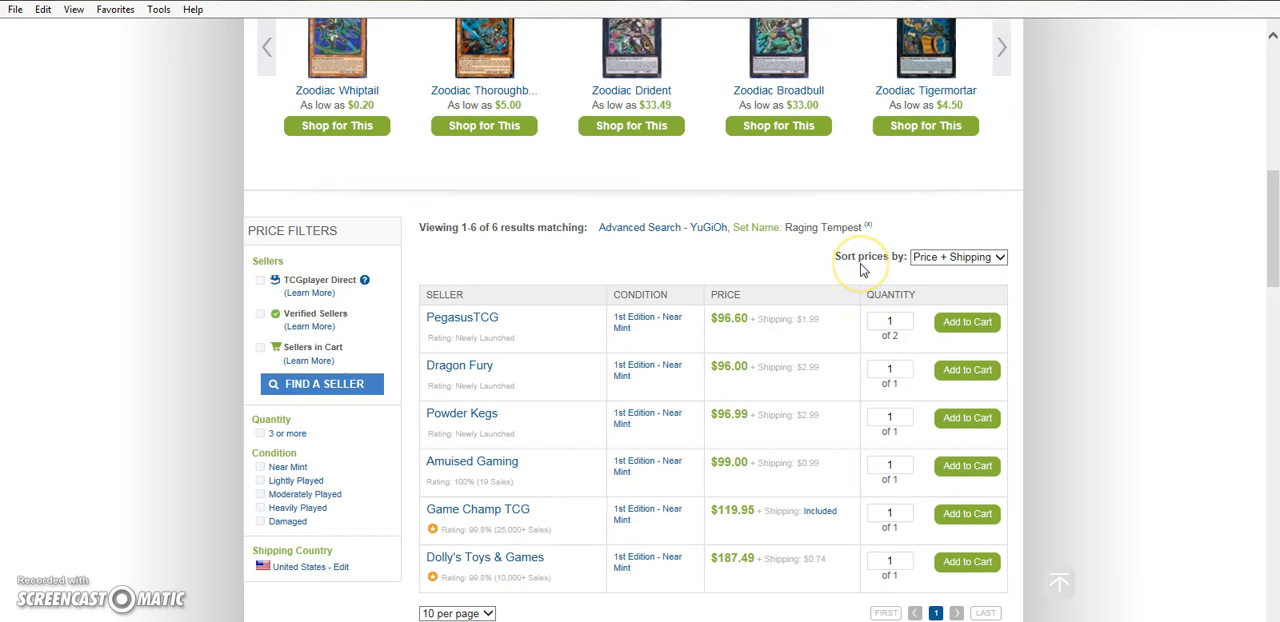
mouse_move(653, 293)
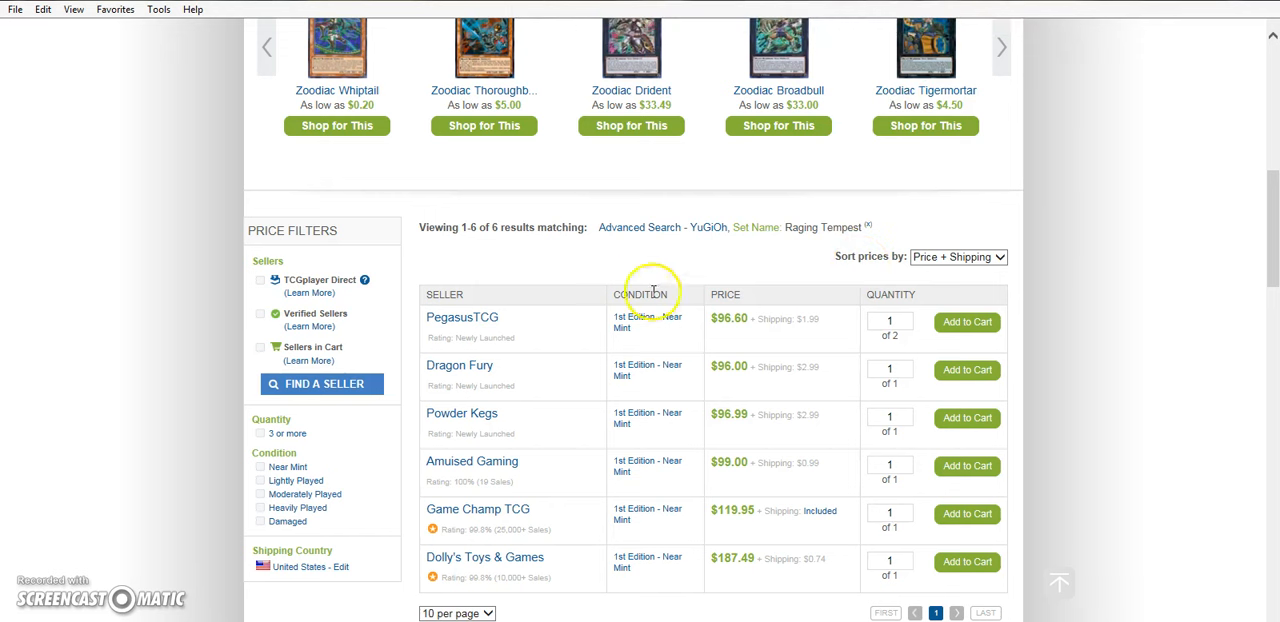
mouse_move(760, 400)
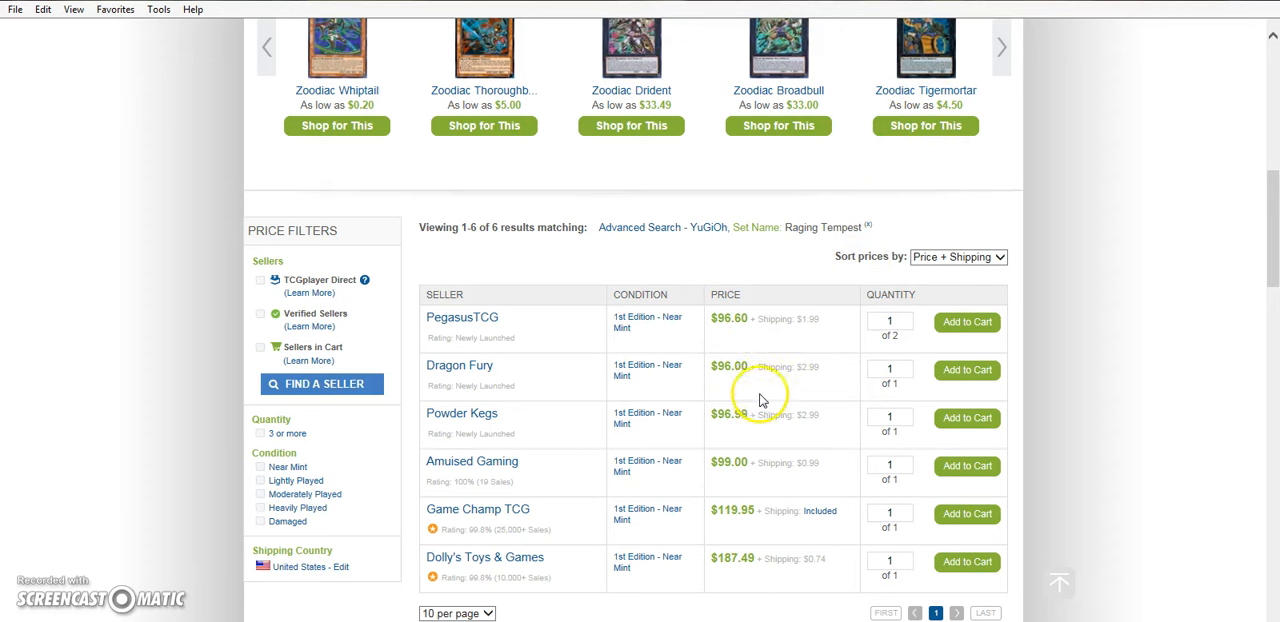
mouse_move(725, 448)
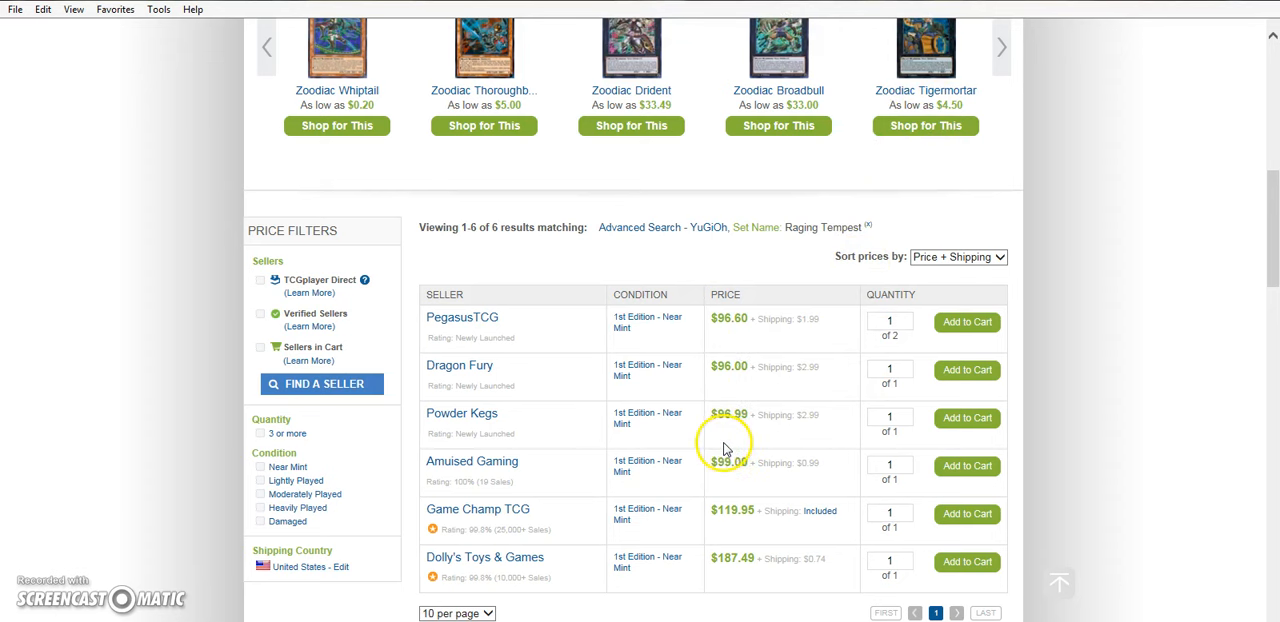
mouse_move(843, 513)
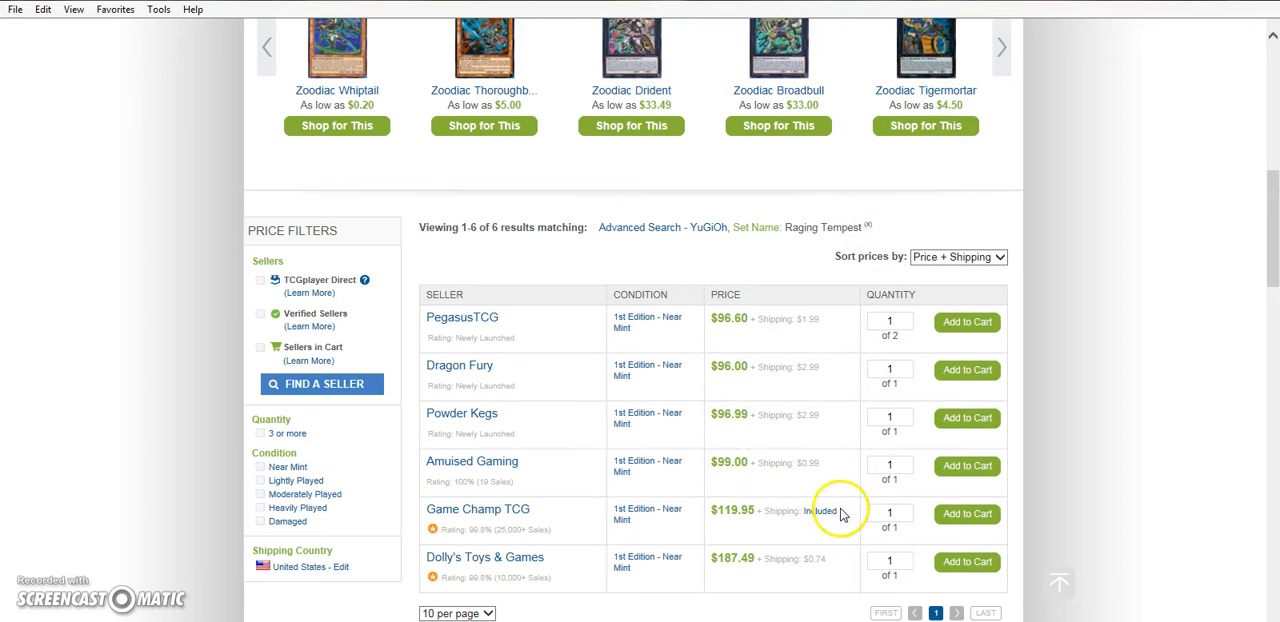
mouse_move(850, 515)
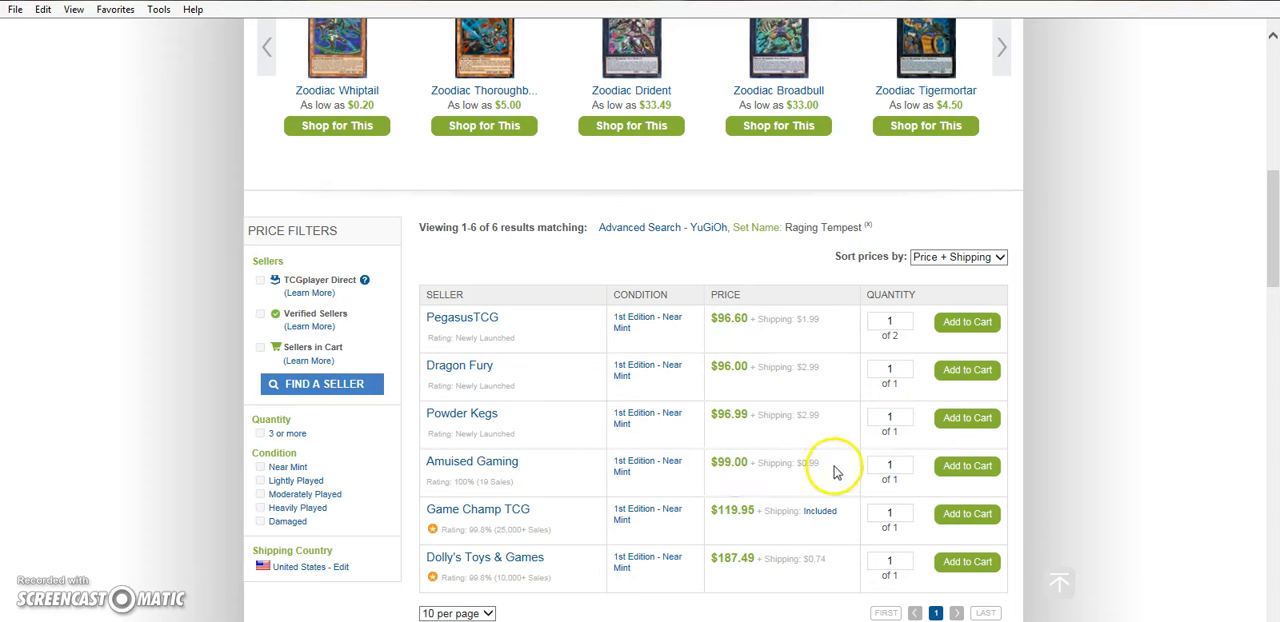
mouse_move(738, 495)
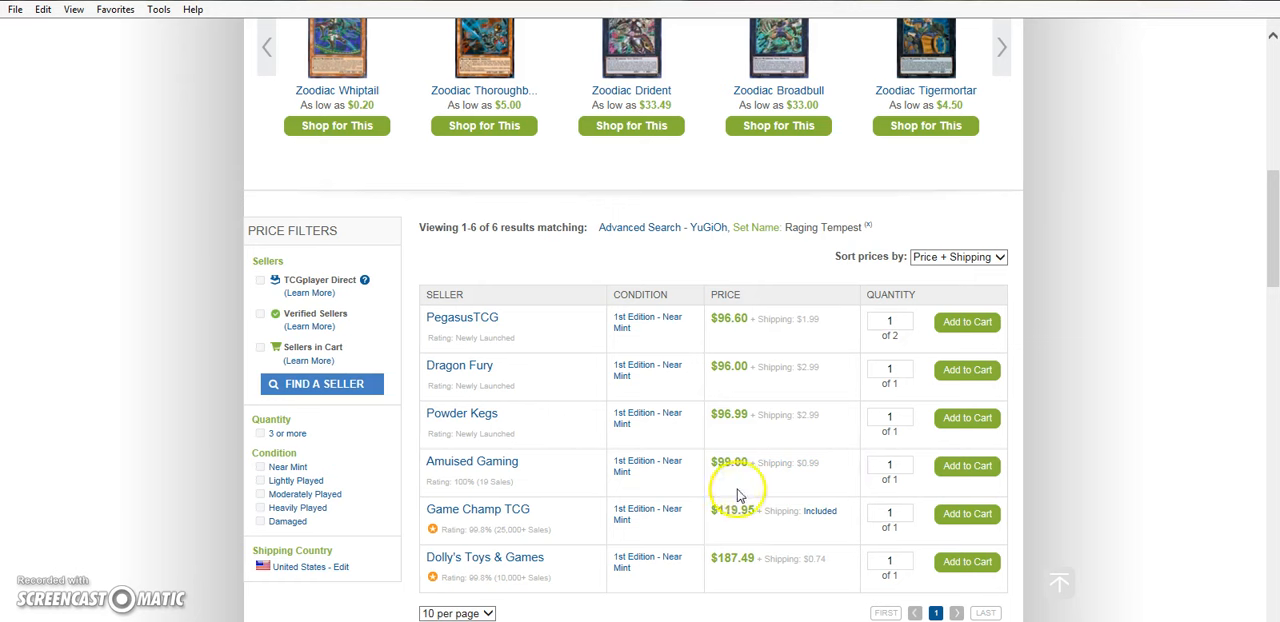
double_click(730, 510)
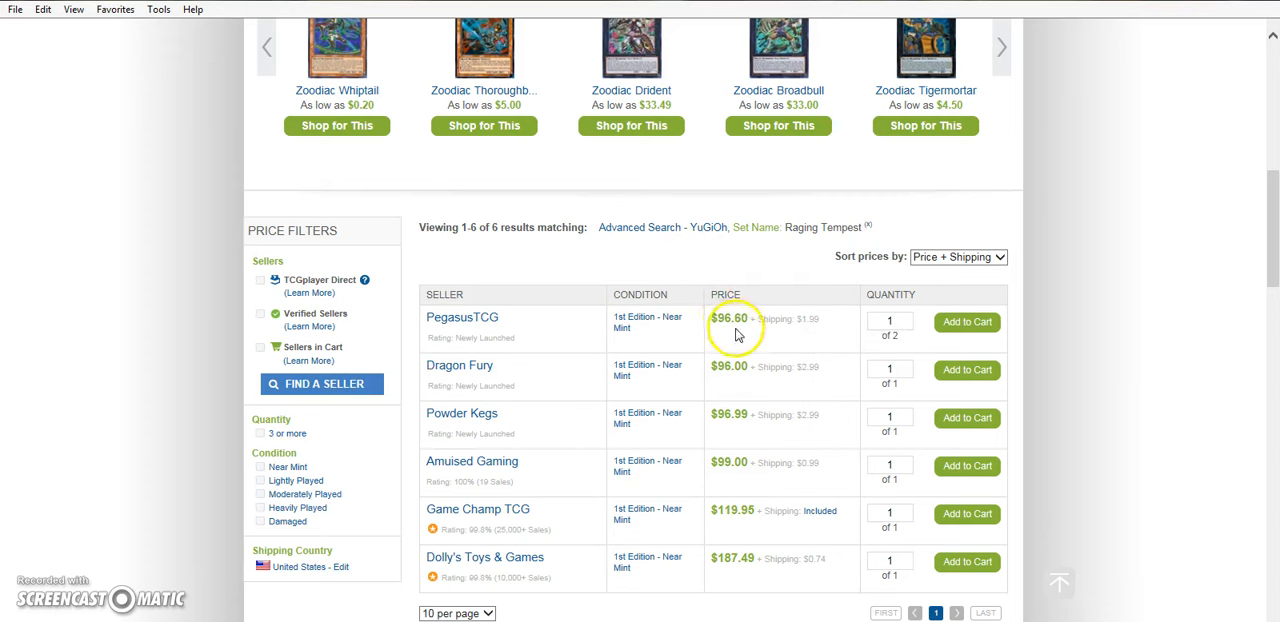
mouse_move(730, 518)
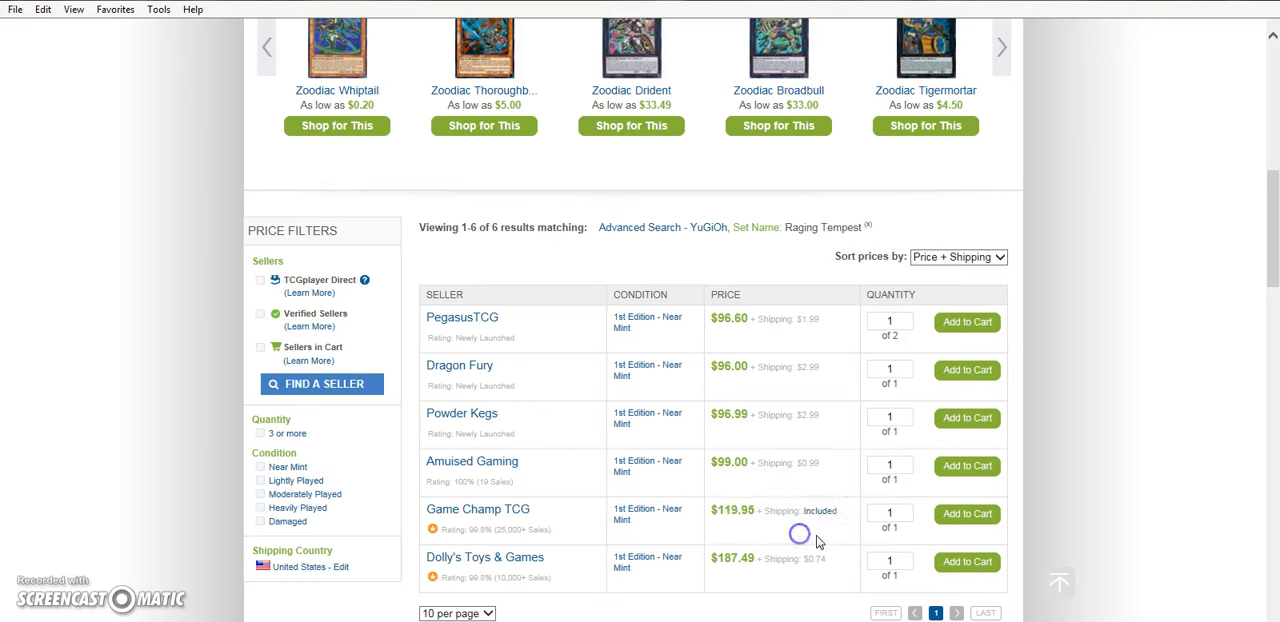
mouse_move(834, 489)
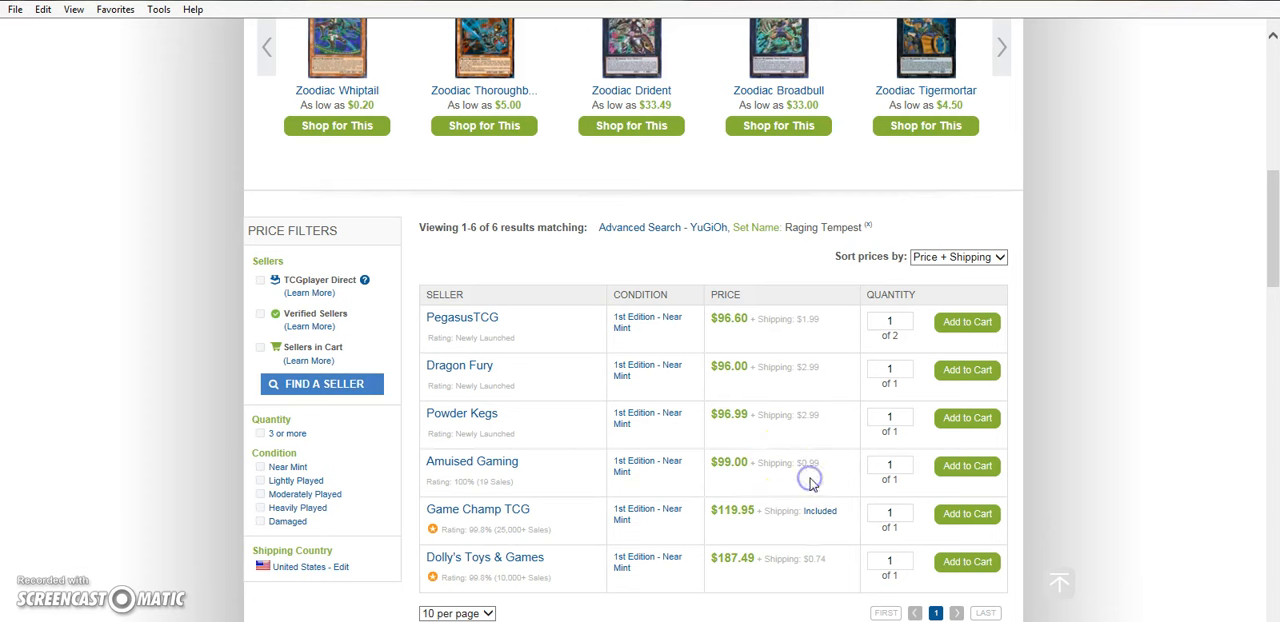
mouse_move(845, 407)
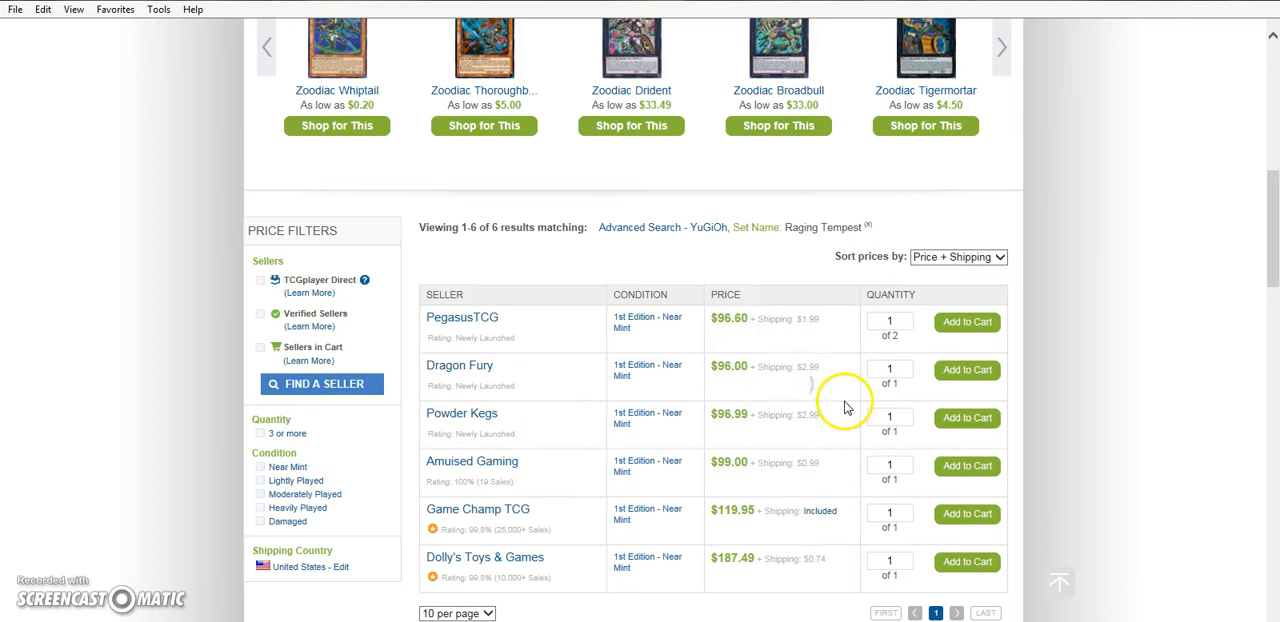
double_click(733, 510)
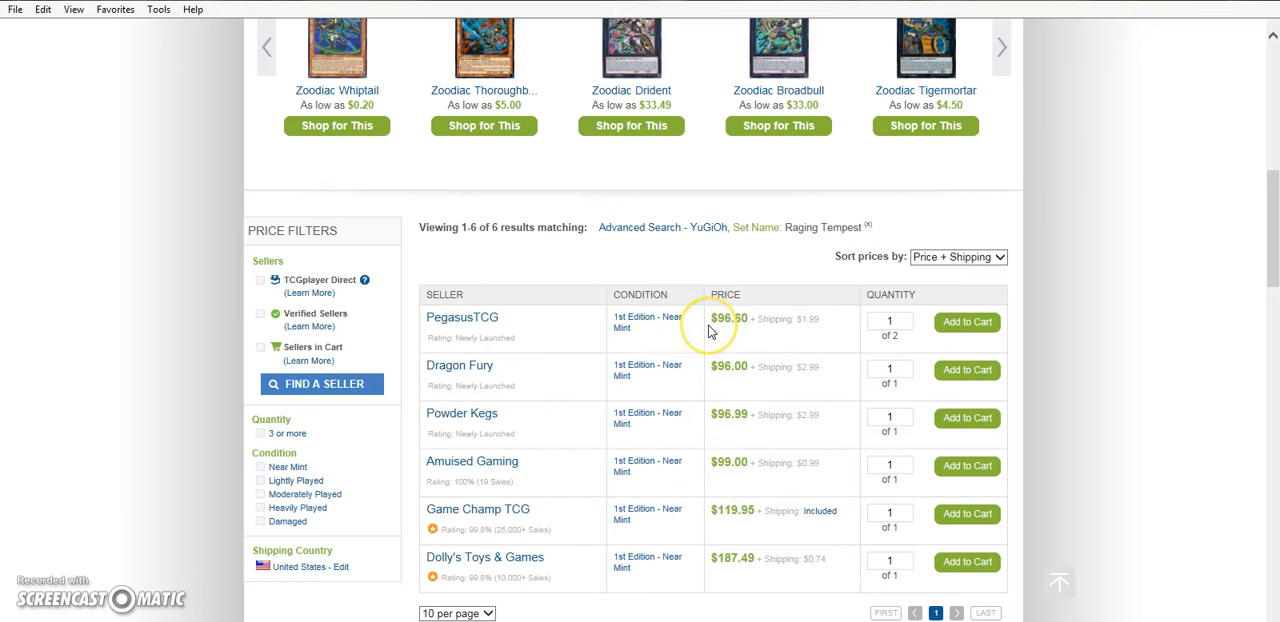
mouse_move(805, 483)
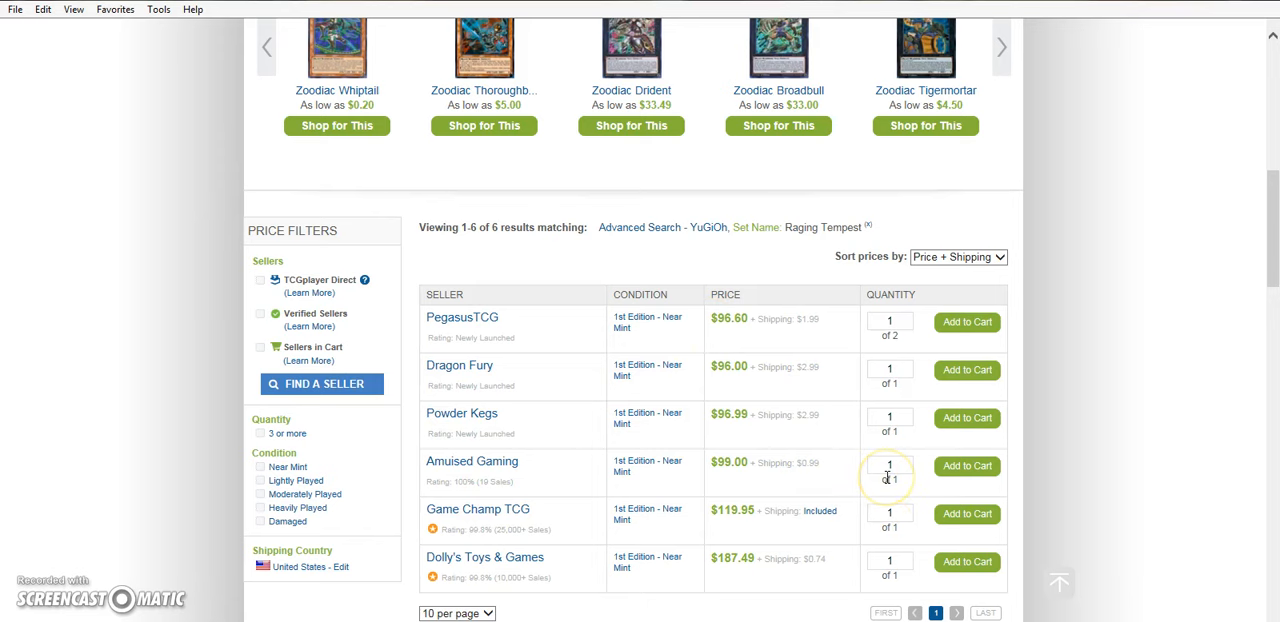
mouse_move(52, 610)
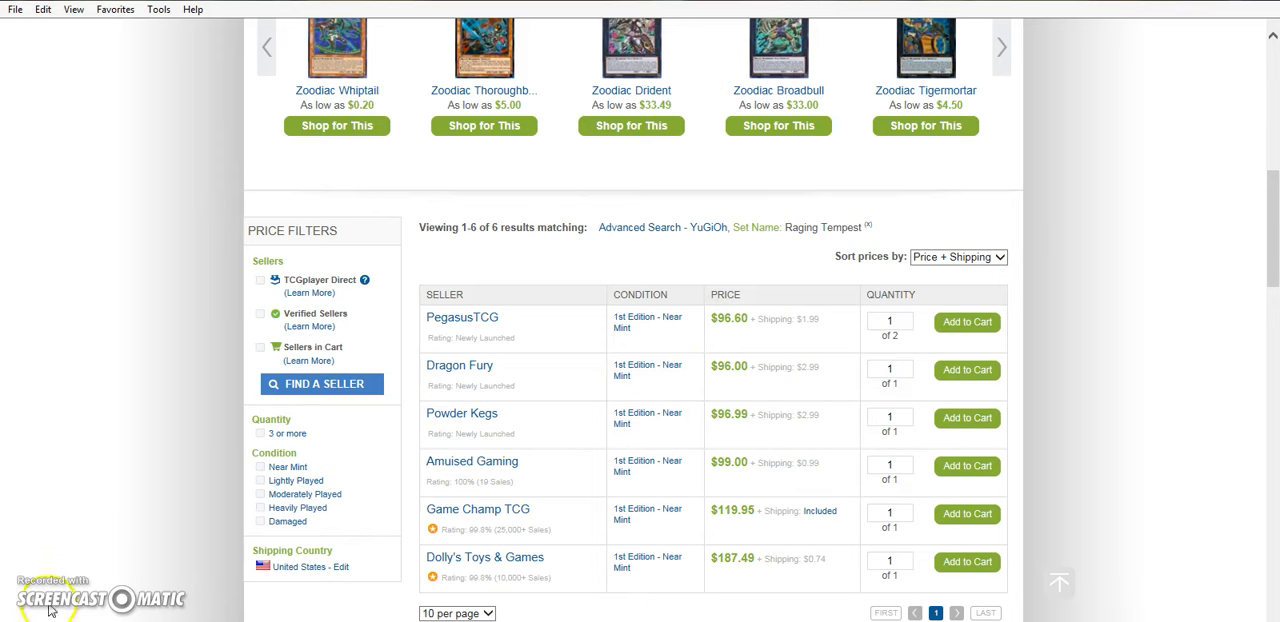